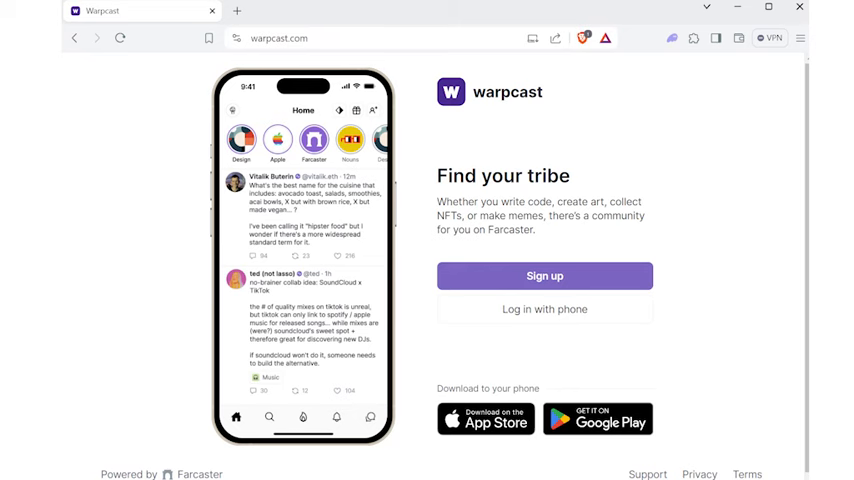
Sign in to Warpcast with phone and reach your own profile page.
left_click(278, 36)
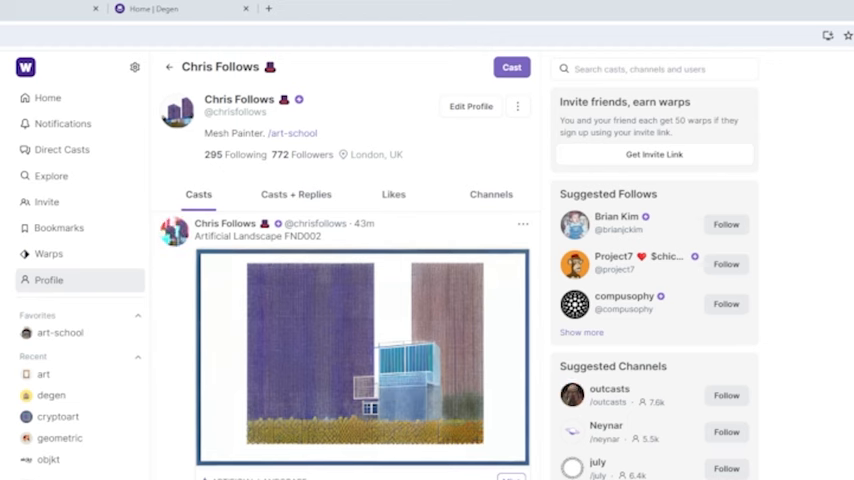
mouse_move(48, 280)
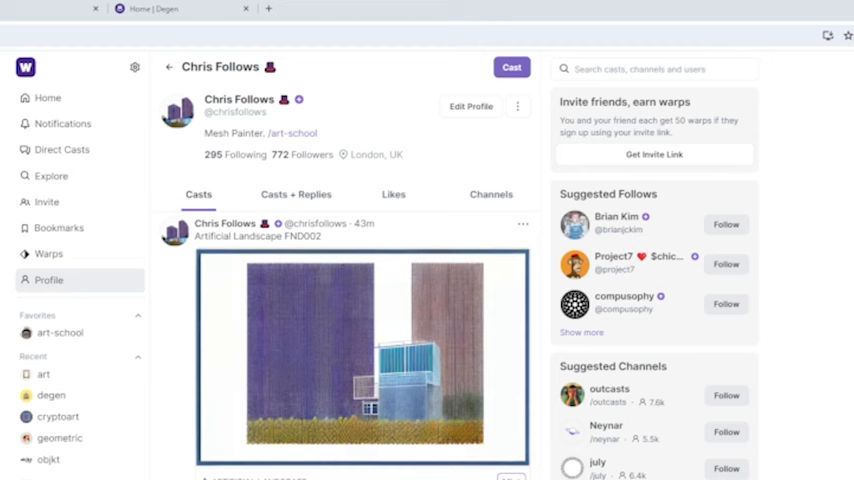
mouse_move(48, 280)
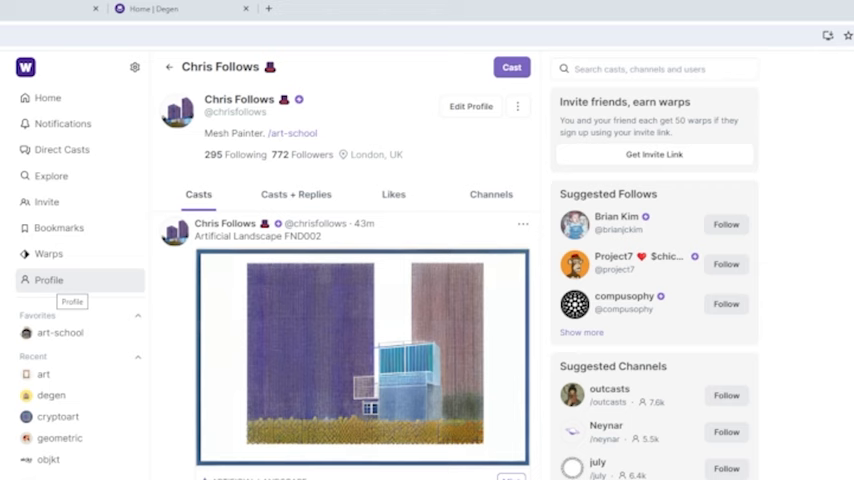
scroll("down", 3)
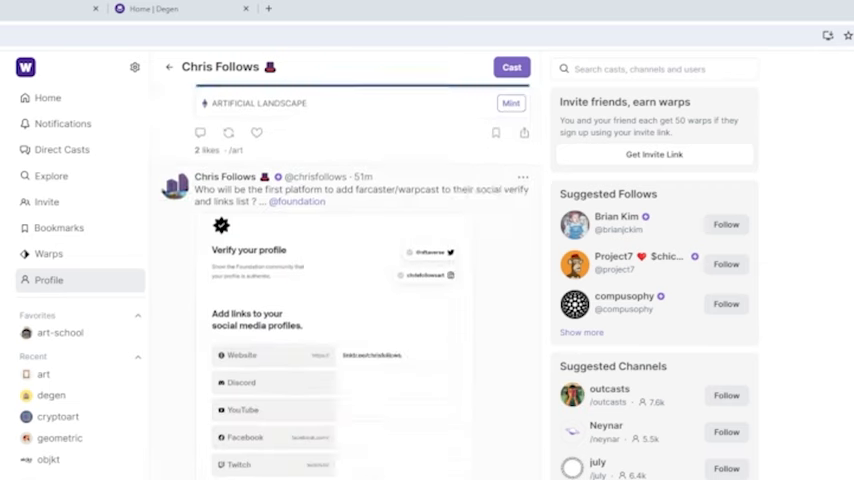
scroll("down", 3)
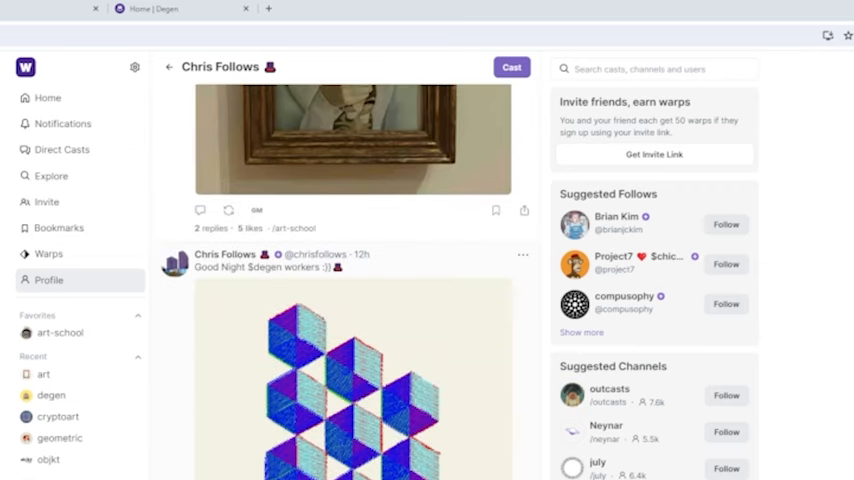
scroll("down", 3)
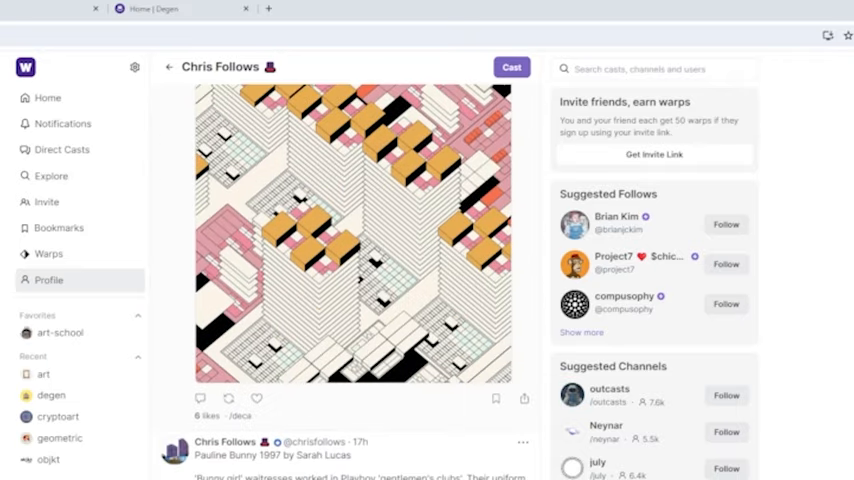
scroll("down", 3)
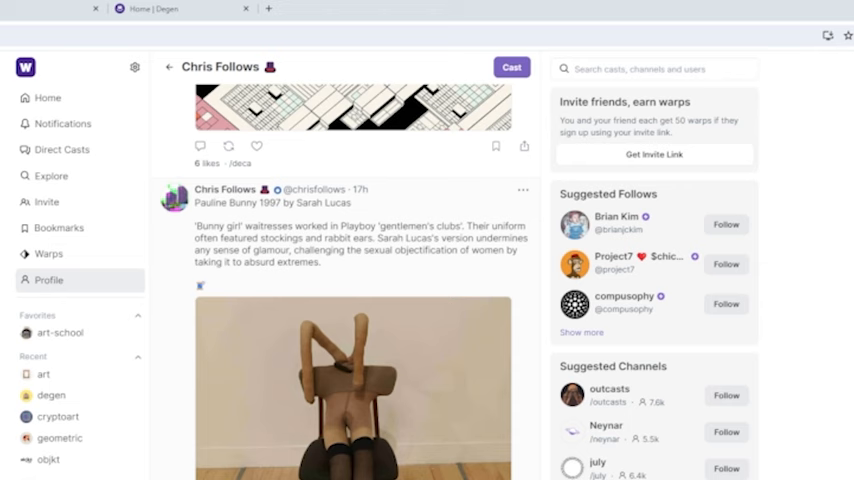
scroll("down", 3)
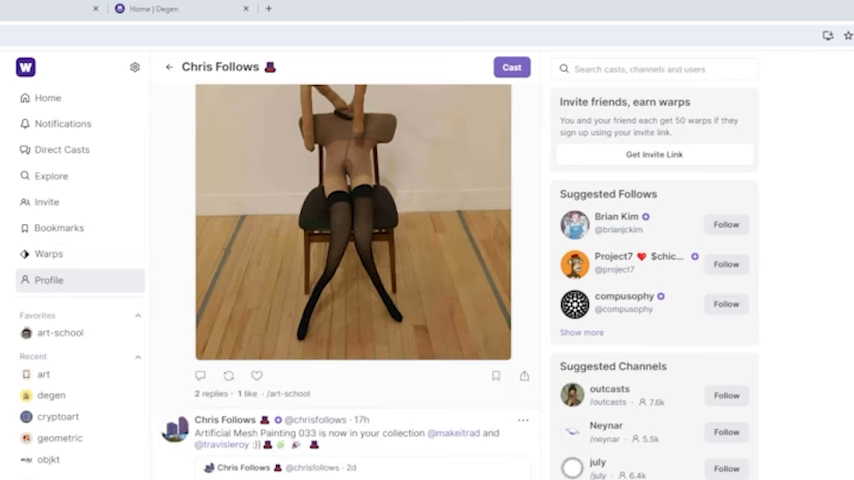
scroll("down", 3)
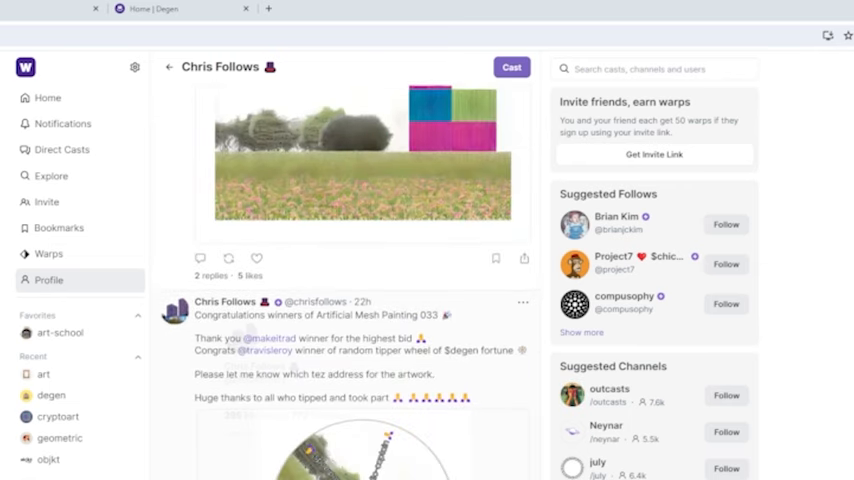
scroll("down", 3)
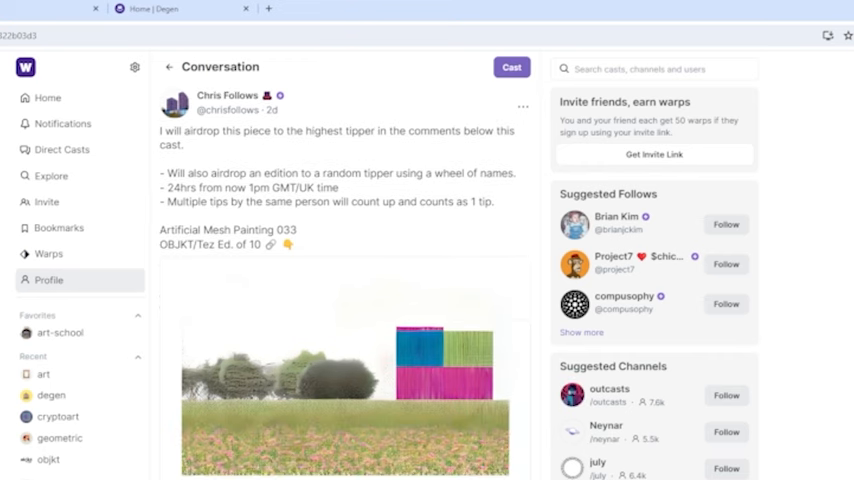
Scroll down the Artificial Mesh Painting 033 conversation to read its replies.
scroll("down", 3)
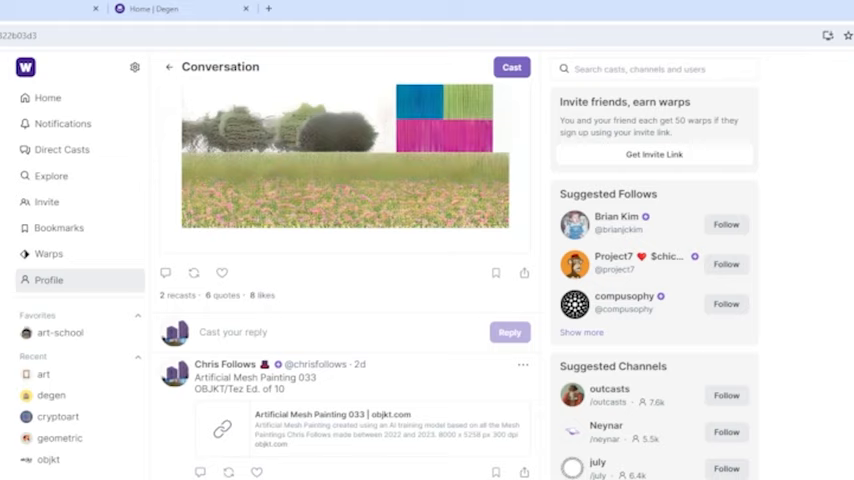
scroll("down", 3)
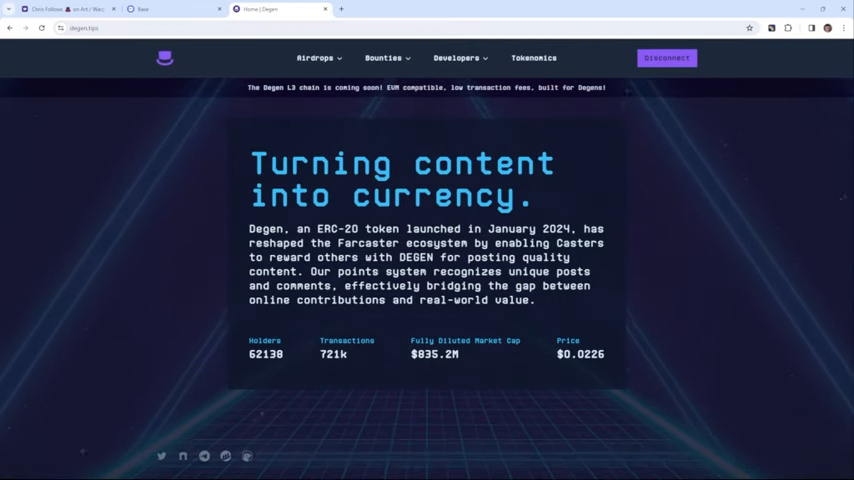
Choose Airdrop 2 from the Airdrops menu and read about tip points and daily allowance.
left_click(316, 56)
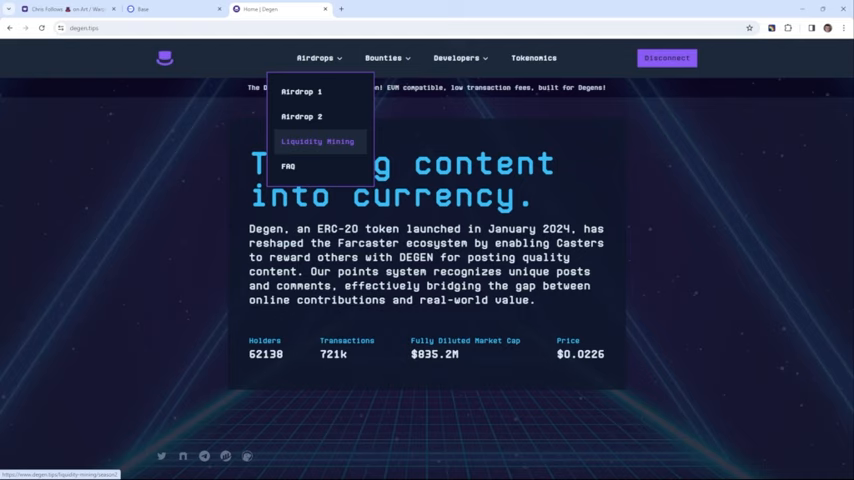
mouse_move(300, 92)
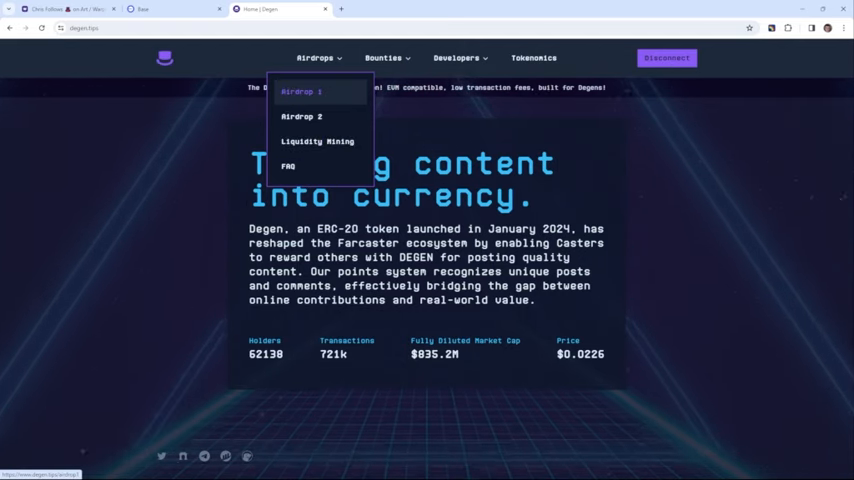
left_click(300, 92)
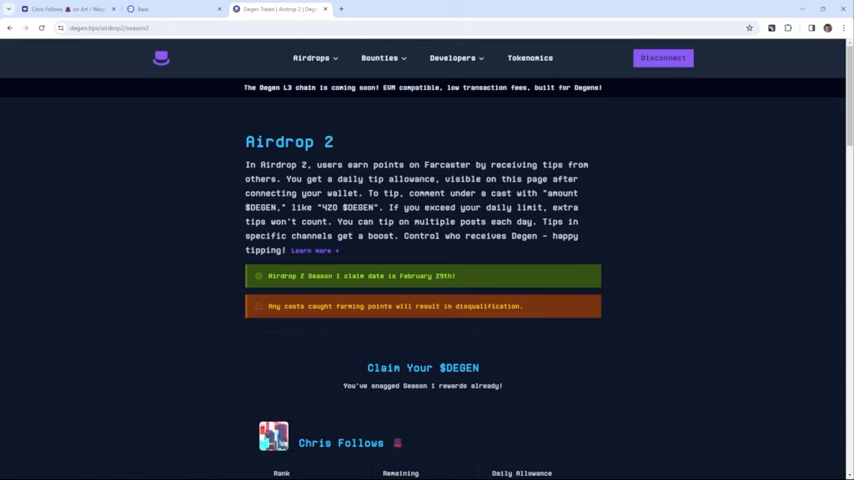
scroll("down", 3)
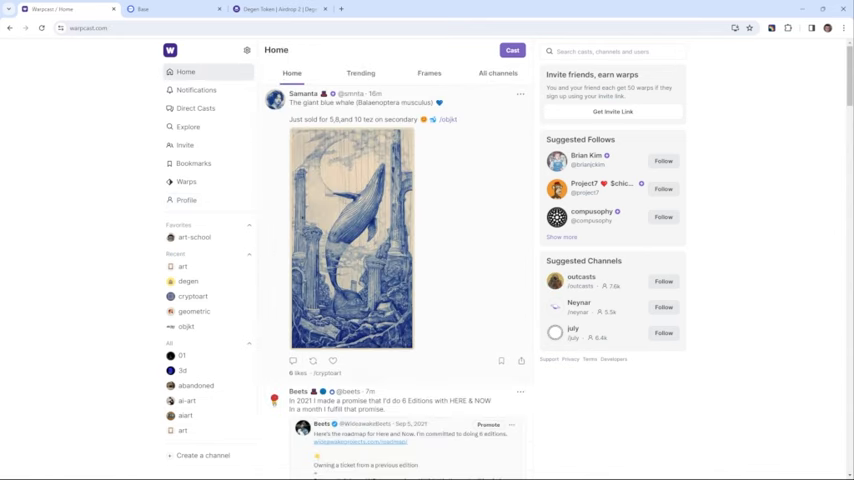
Scroll down through the Warpcast home feed of recent casts.
scroll("down", 3)
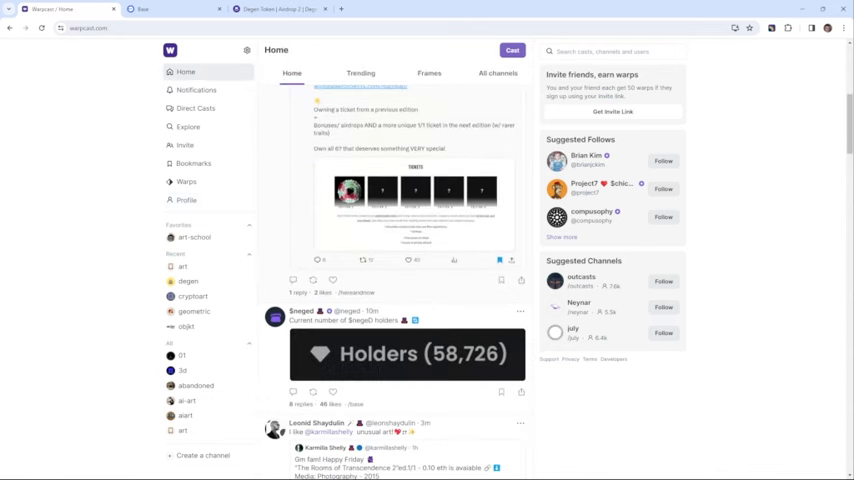
scroll("down", 3)
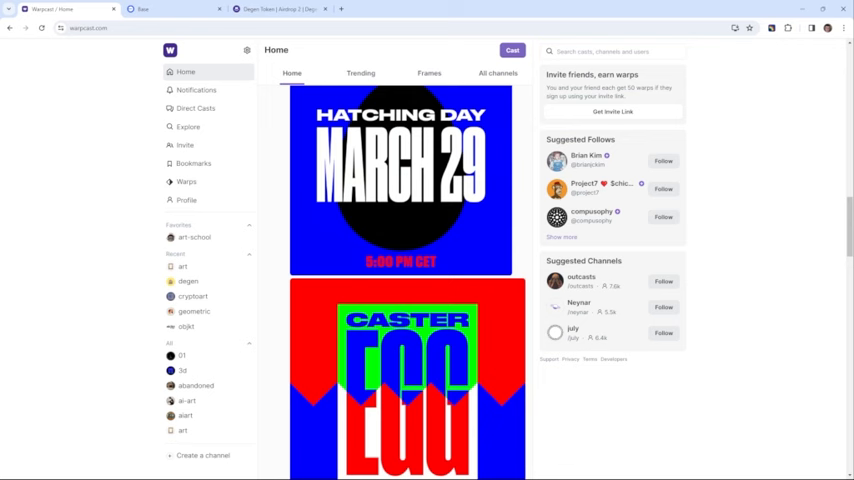
scroll("down", 3)
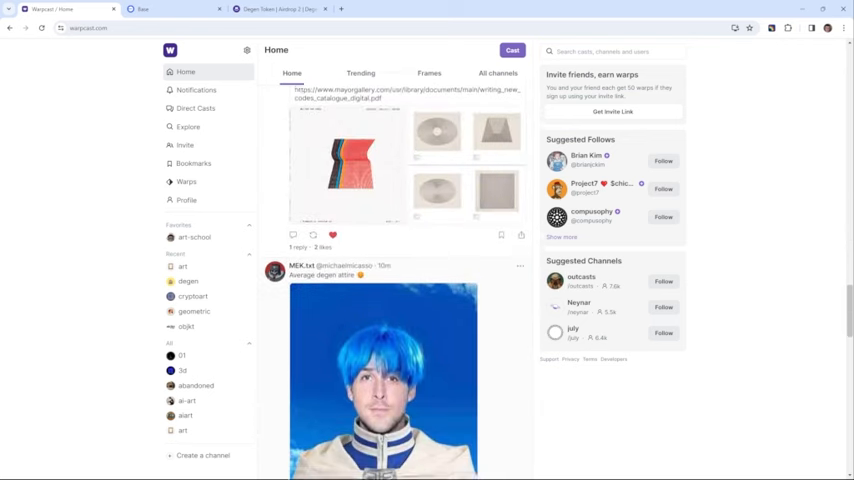
scroll("down", 3)
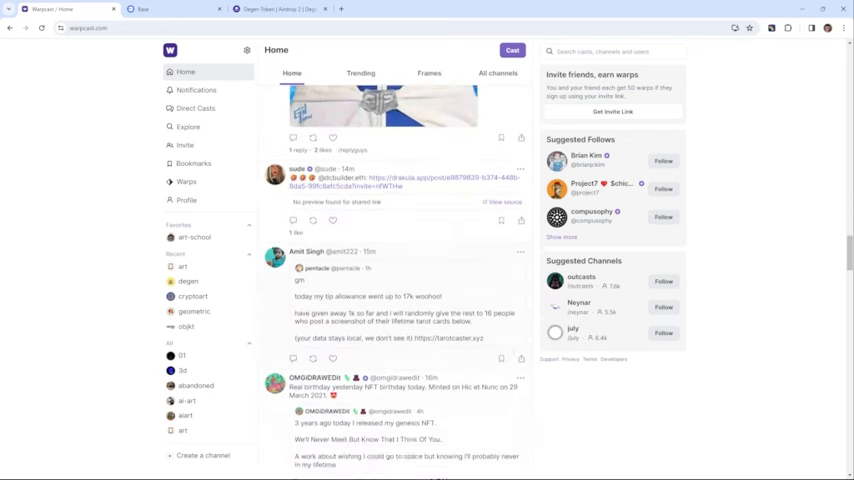
scroll("down", 3)
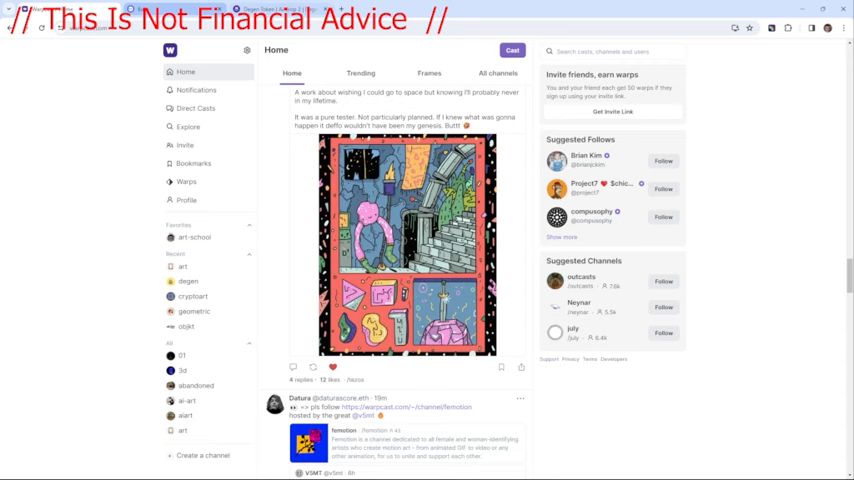
scroll("down", 3)
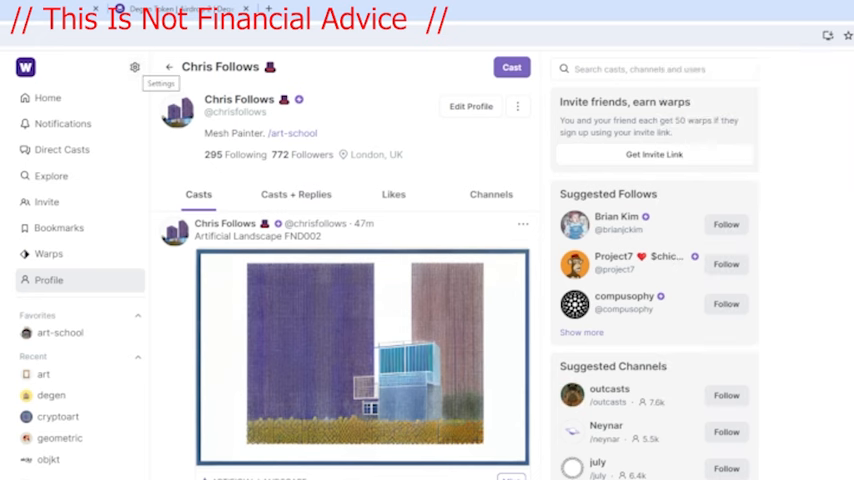
View the verified wallet addresses in Warpcast account settings.
left_click(136, 68)
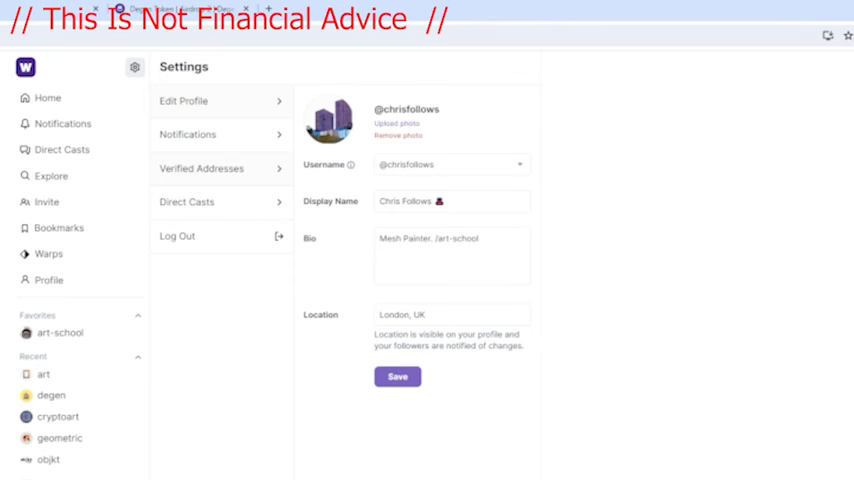
left_click(200, 168)
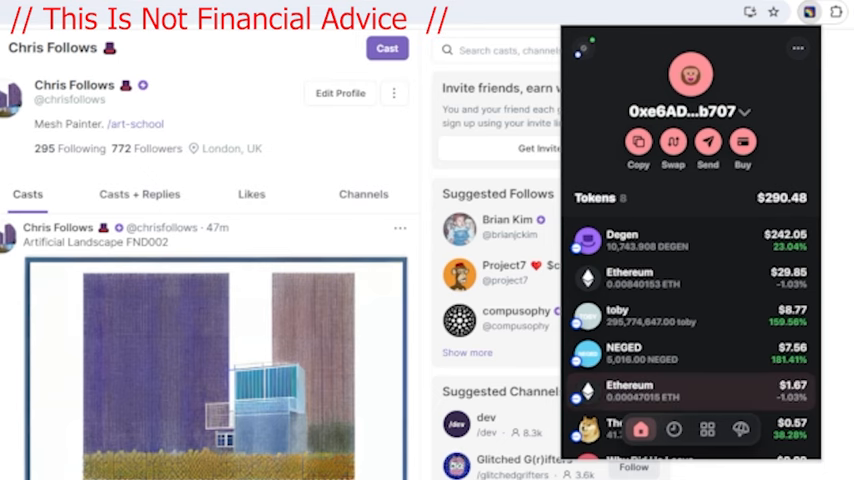
Start bridging ETH to Base from Rainbow Wallet, landing on the Base Bridge deposit page.
left_click(620, 276)
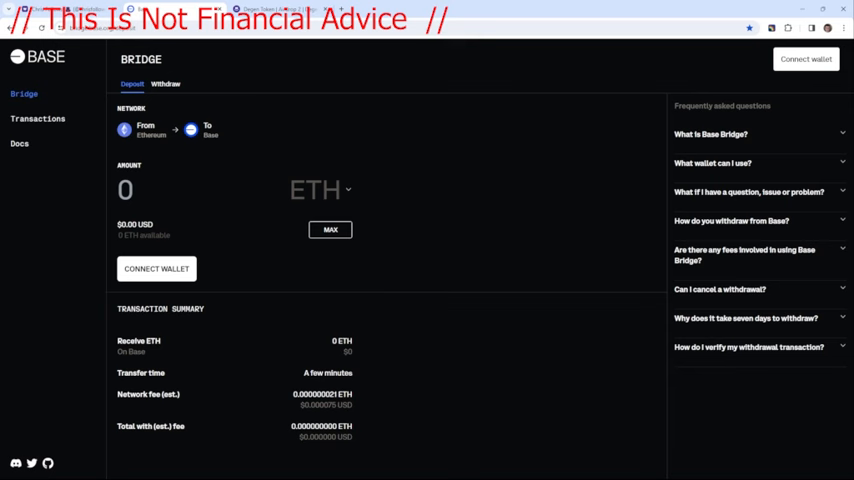
Connect the wallet and submit a deposit of 0.004918 ETH from Ethereum to Base.
left_click(156, 268)
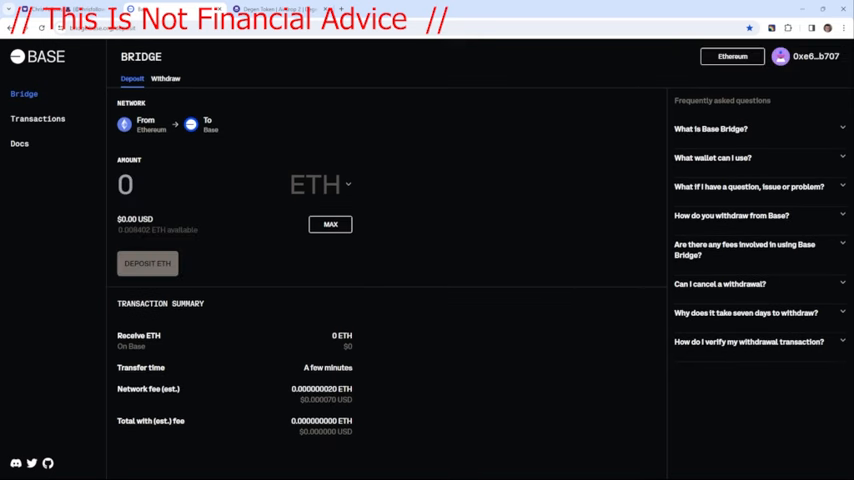
left_click(330, 224)
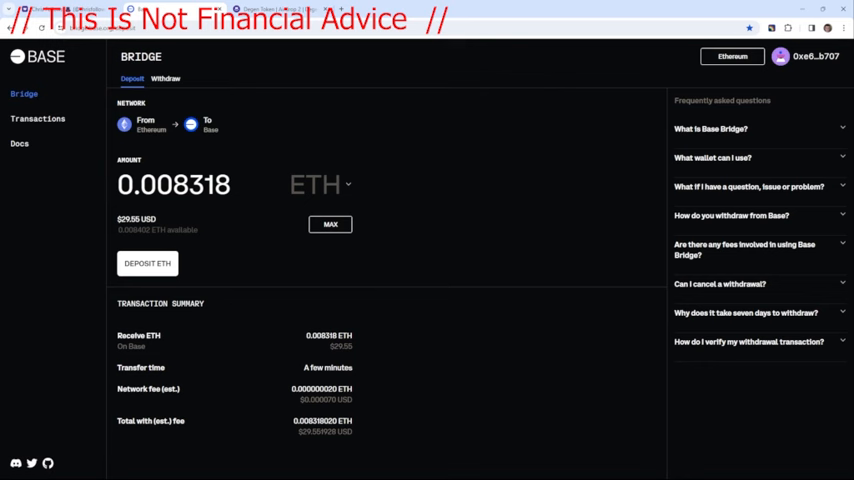
mouse_move(230, 184)
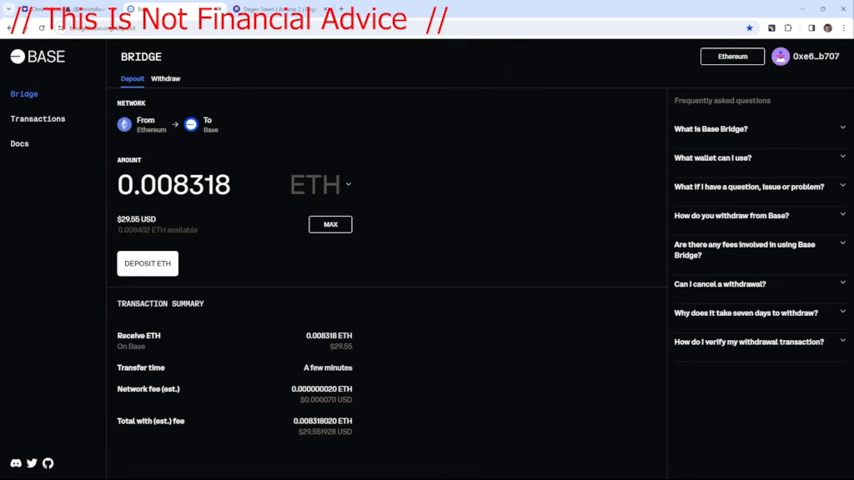
left_click(188, 184)
type("0.004918")
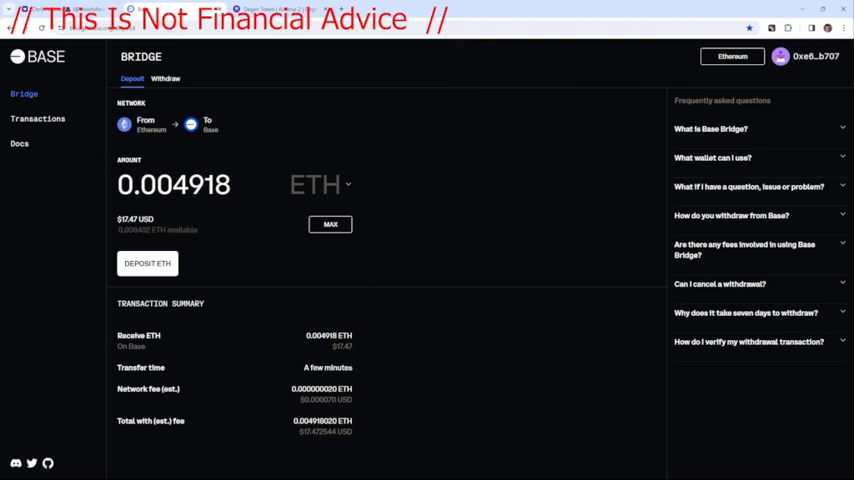
left_click(148, 264)
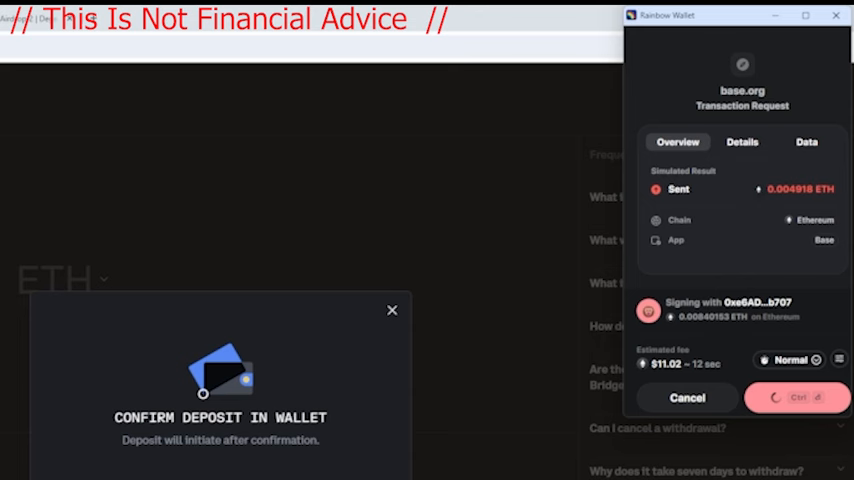
Approve the 0.004918 ETH bridge deposit in Rainbow Wallet's transaction request.
left_click(796, 396)
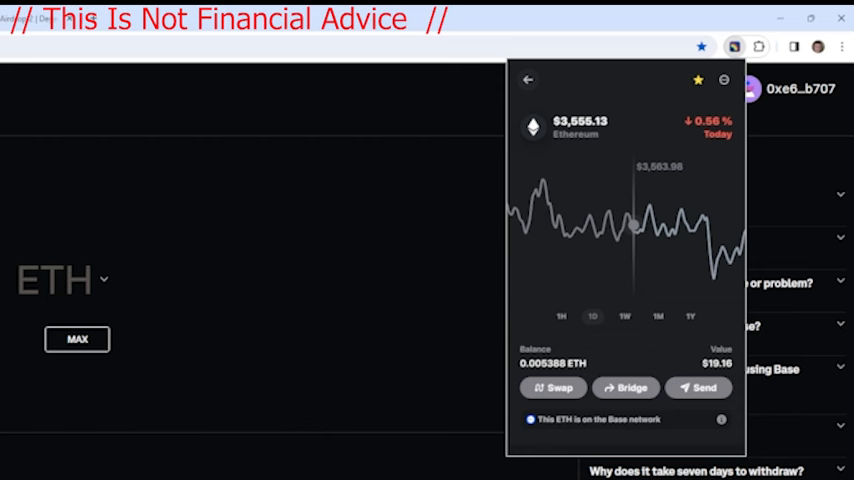
Start a swap from the ETH held on the Base network.
scroll("down", 3)
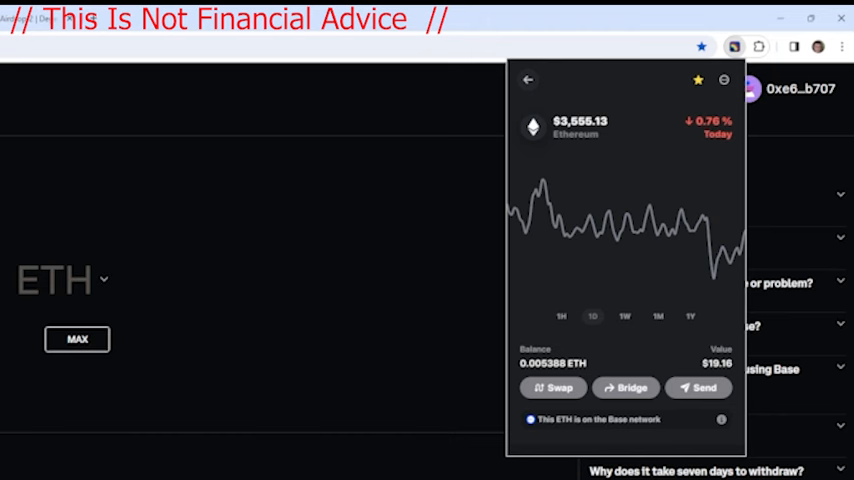
left_click(528, 80)
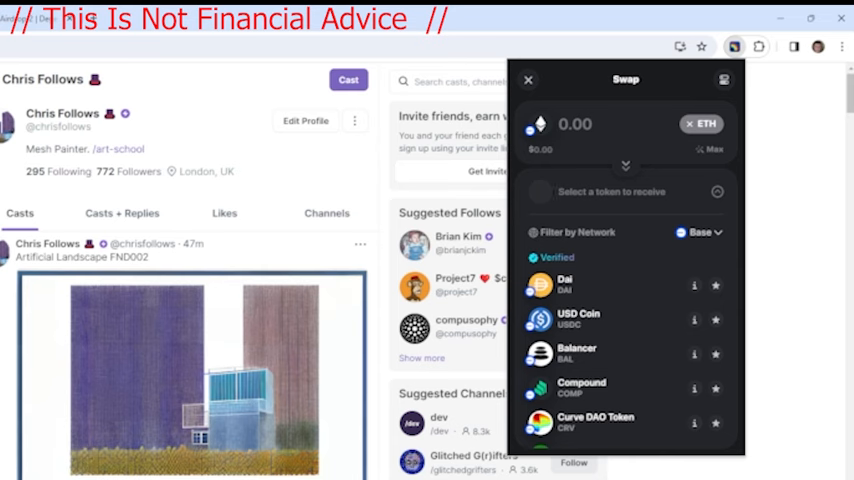
Choose DEGEN as the token to receive and enter 0.00533918474 ETH to swap.
type("deg")
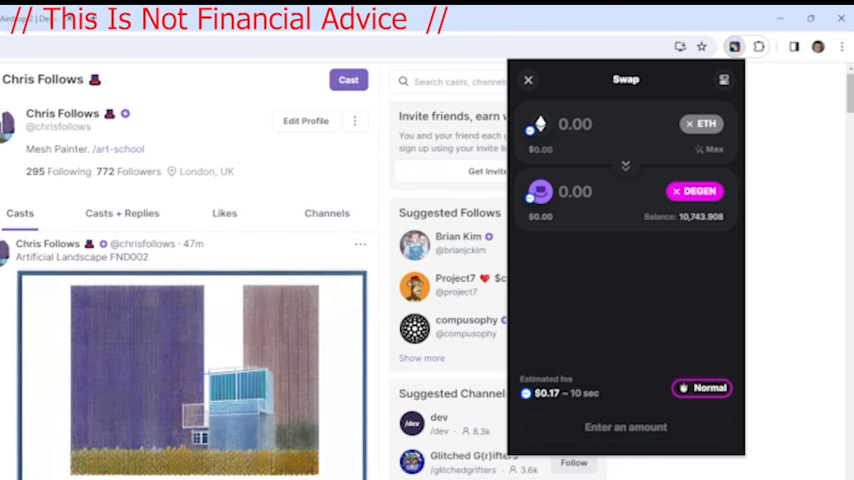
type("0.00533918474")
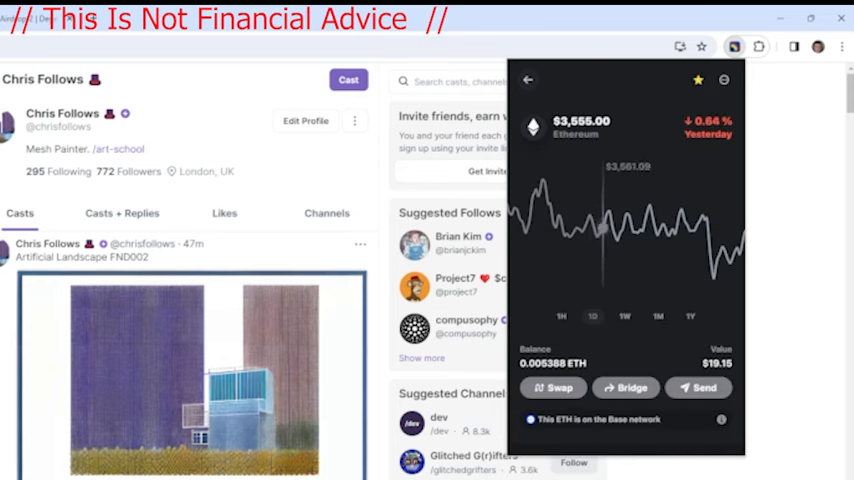
Swap 0.00136357872 Base ETH for about 218 DEGEN and review the swap.
left_click(552, 388)
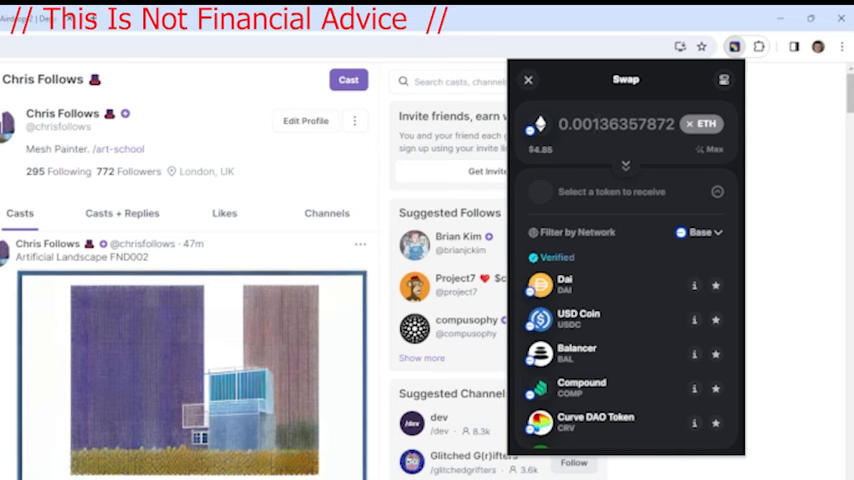
type("dege")
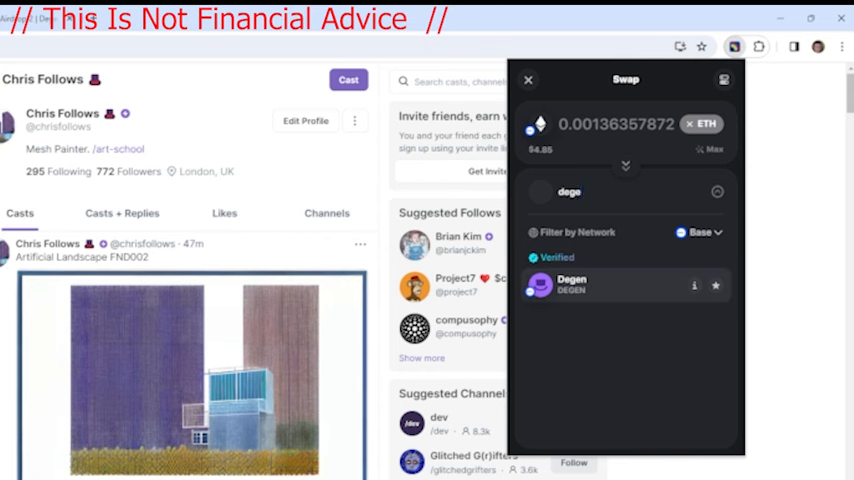
left_click(572, 284)
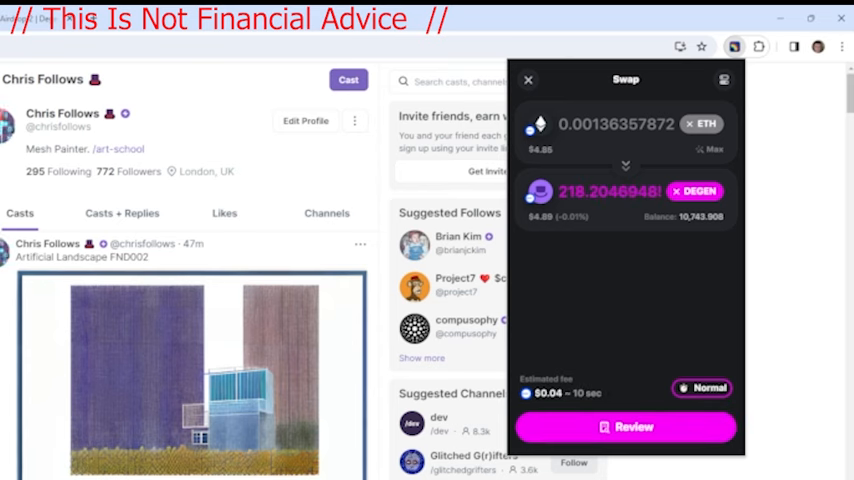
left_click(624, 428)
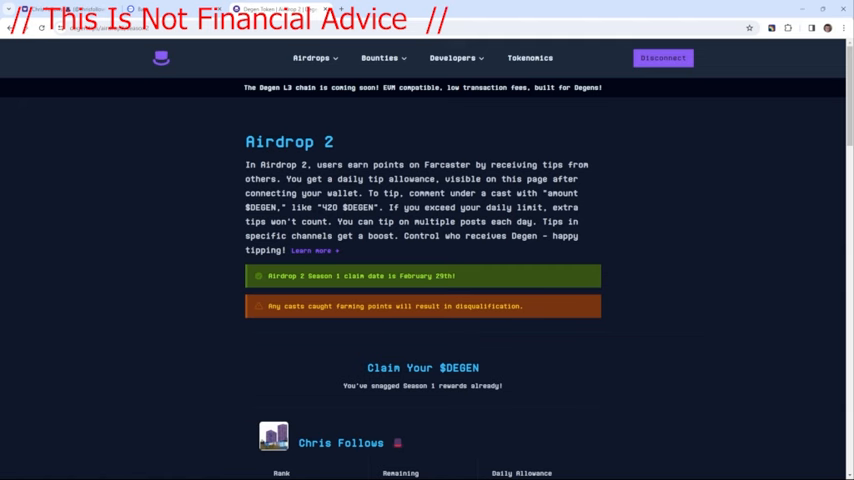
Scroll to the Claim your $DEGEN section showing Rank, Remaining and Daily Allowance.
scroll("down", 3)
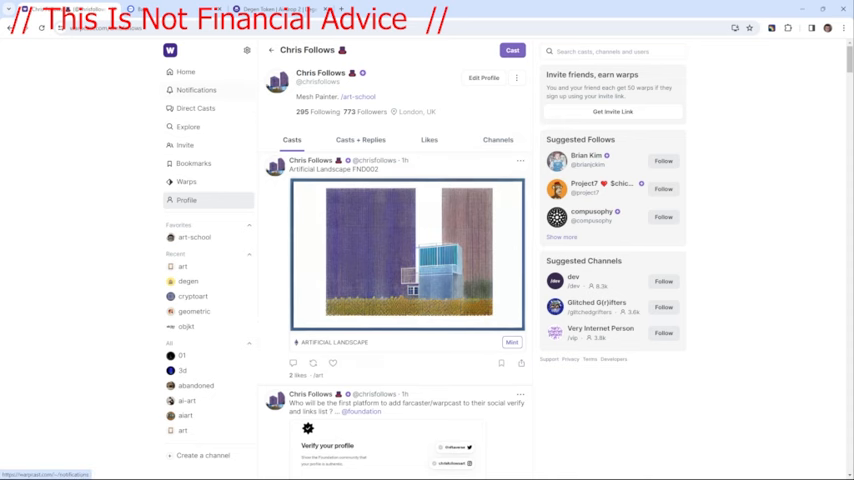
View notifications, then the bookmarked cast with the Degen allowance card.
left_click(196, 88)
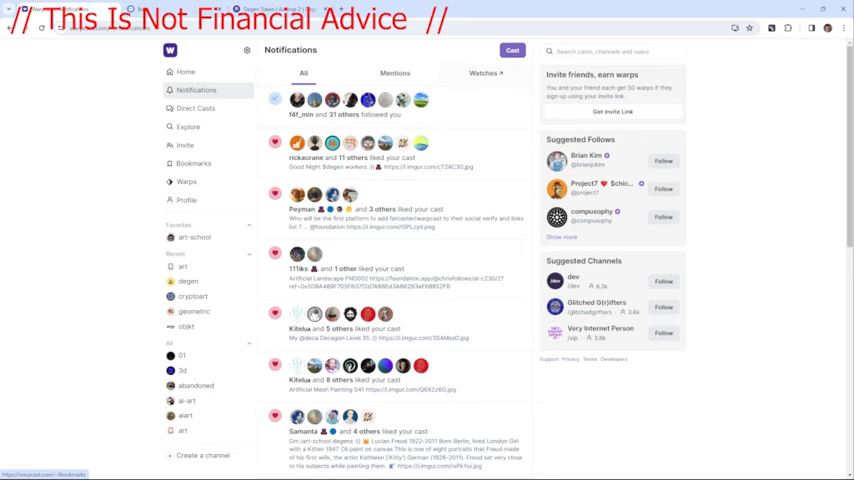
left_click(192, 164)
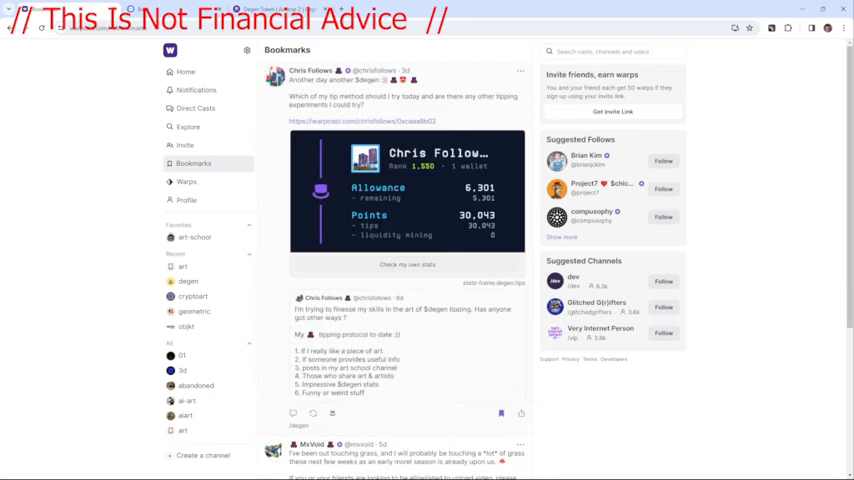